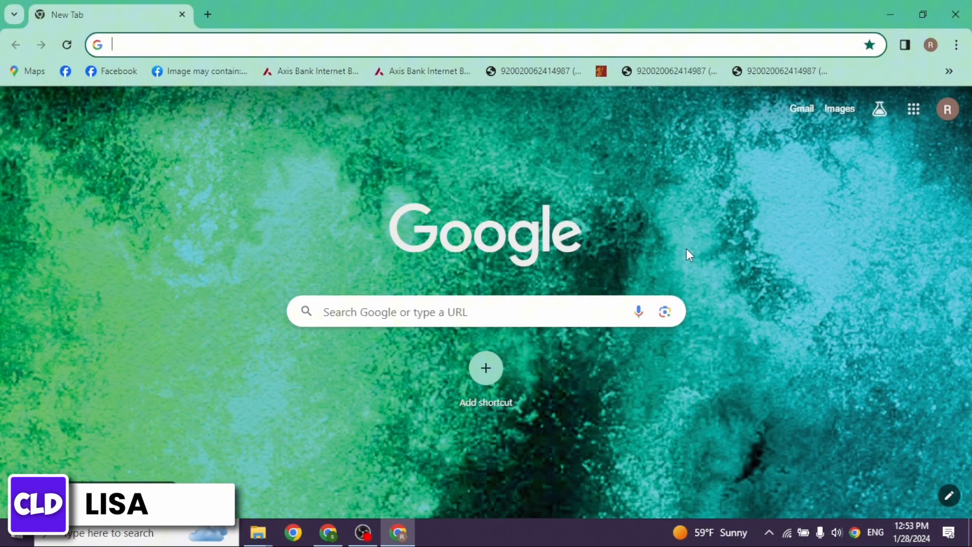
Search Google for 'BANK OF AMERICA' from the address bar.
type("BANK OF AMERICA")
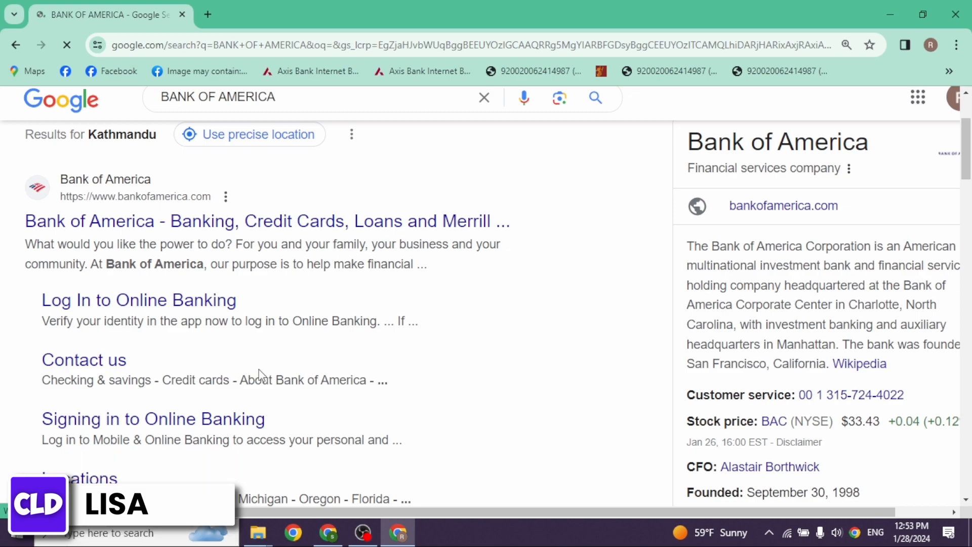
Open the 'Bank of America - Banking, Credit Cards, Loans and Merrill' search result.
left_click(266, 221)
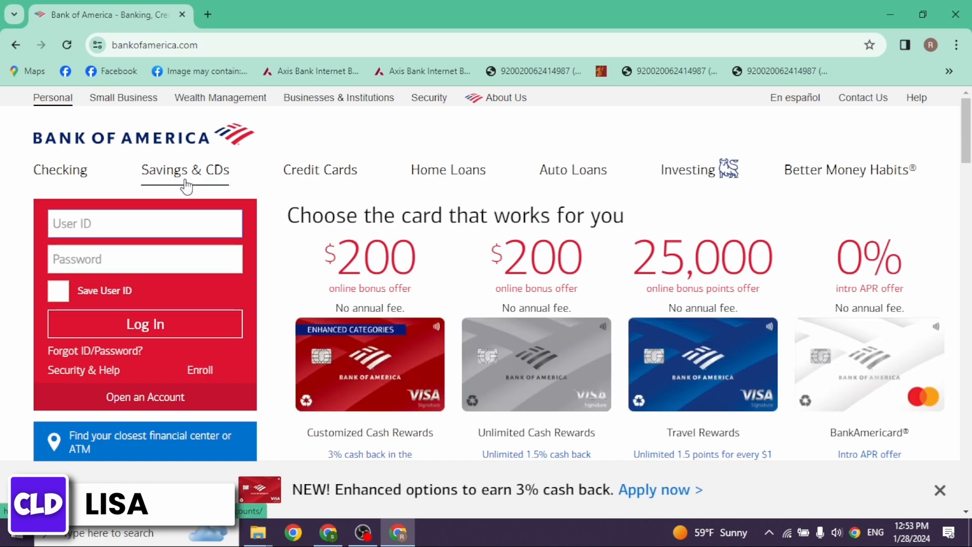
mouse_move(203, 184)
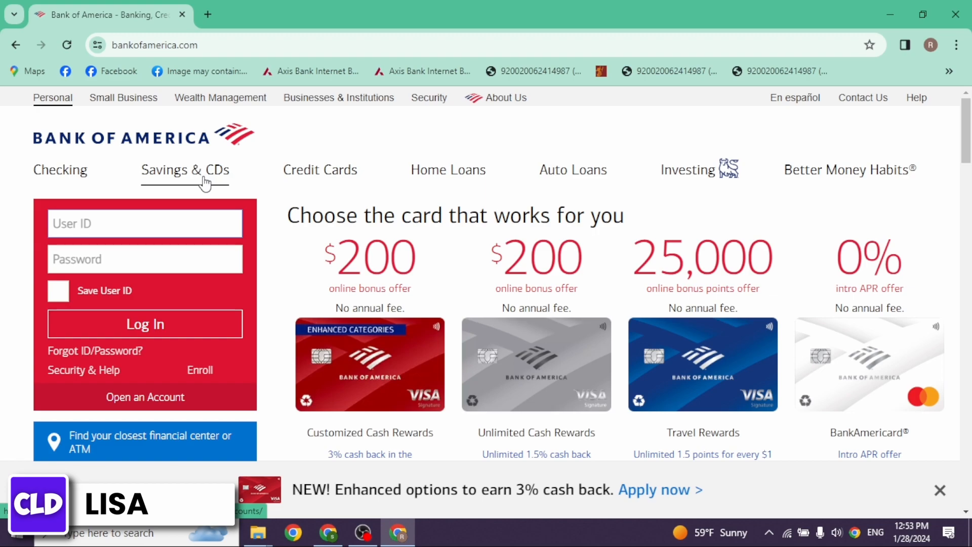
Go through Savings & CDs to the Advantage Savings 'Open a savings account' application.
left_click(185, 169)
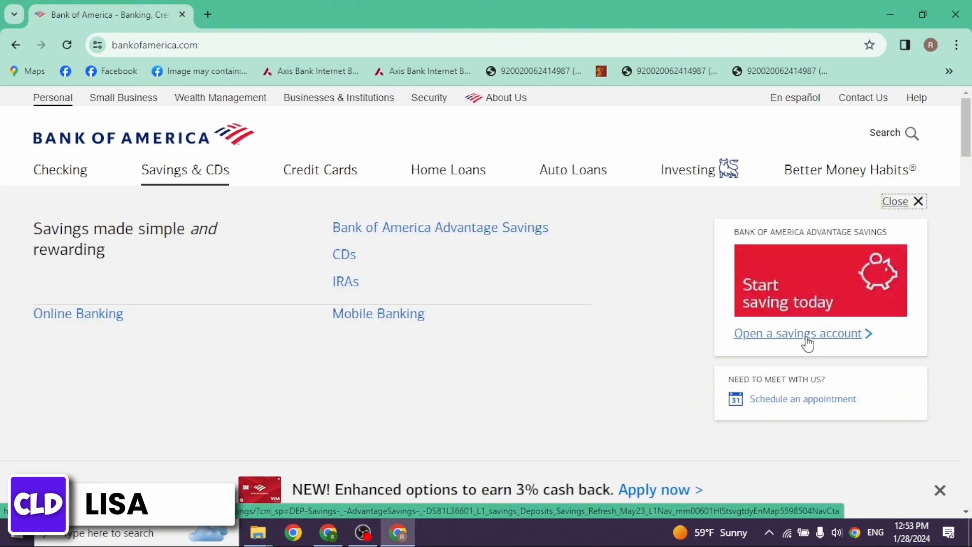
left_click(797, 333)
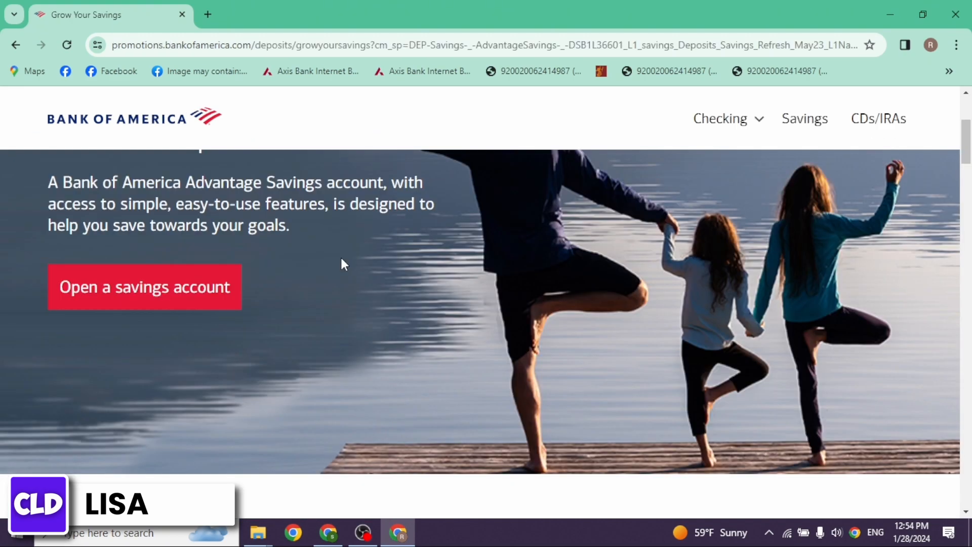
mouse_move(153, 301)
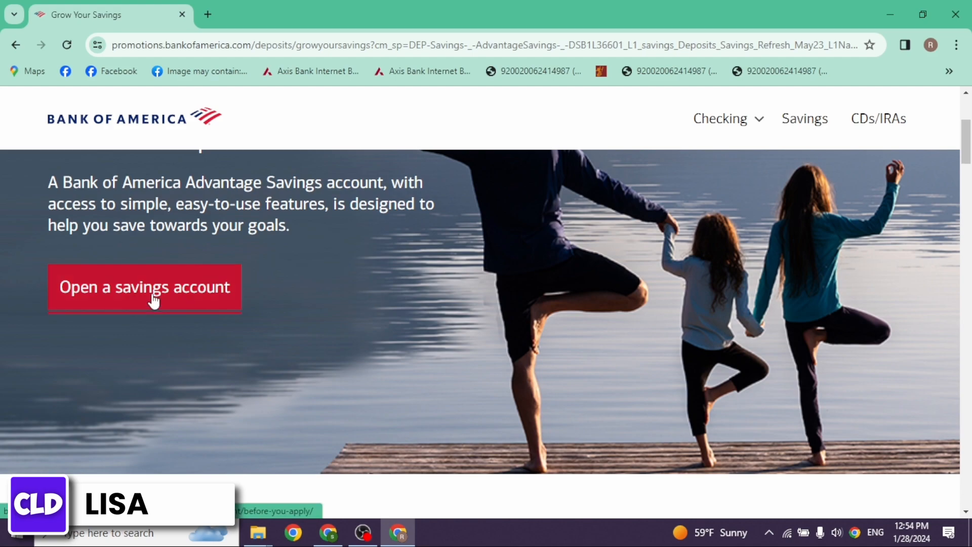
left_click(144, 287)
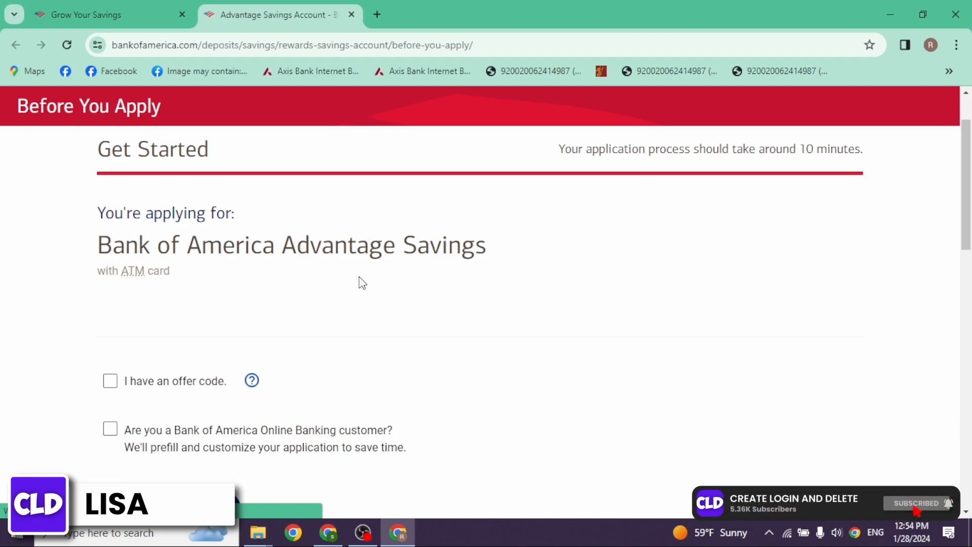
Scroll the Before You Apply page and choose Go to Application.
scroll("down", 3)
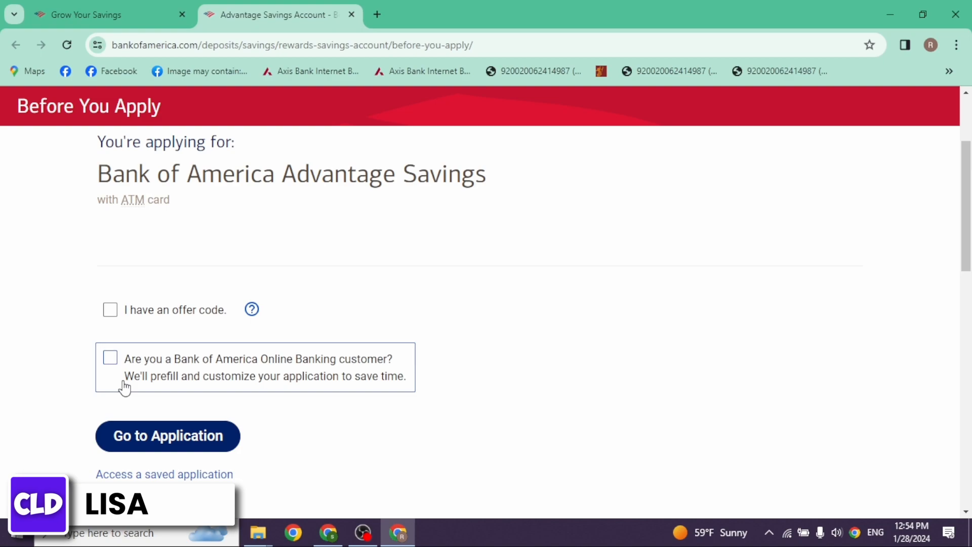
left_click(168, 435)
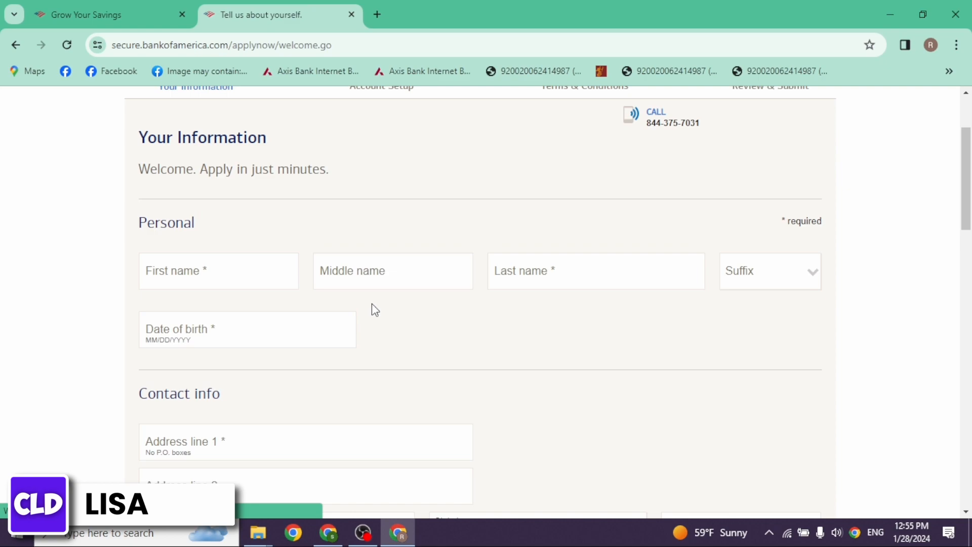
scroll("up", 3)
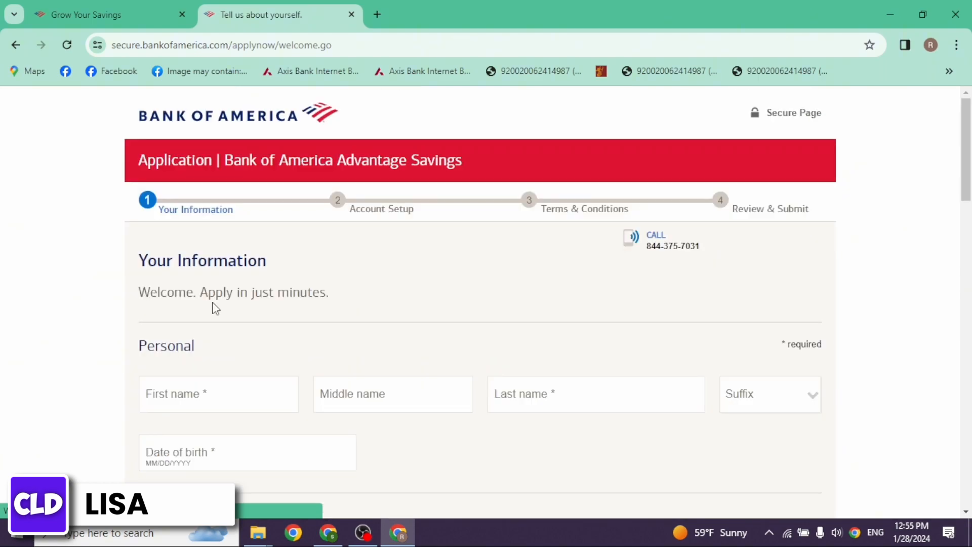
scroll("down", 3)
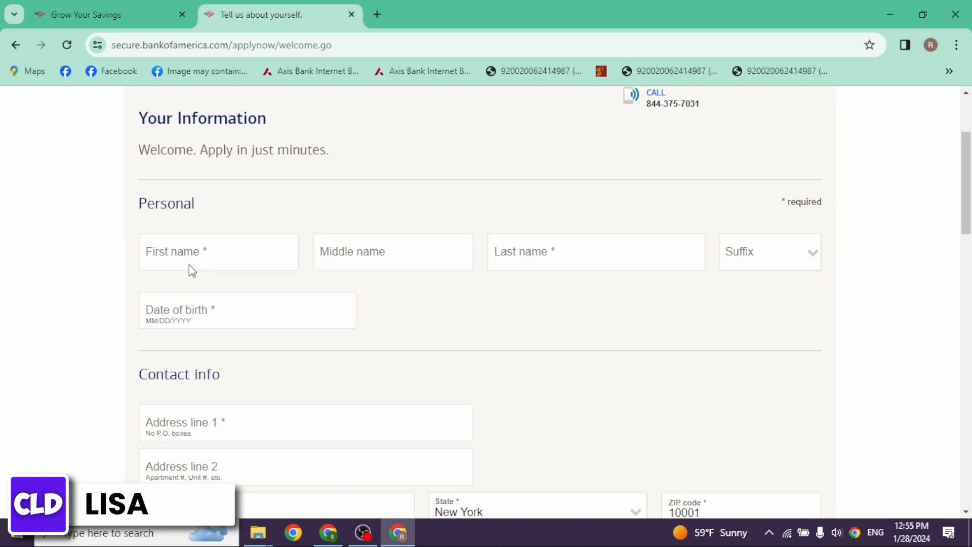
scroll("down", 3)
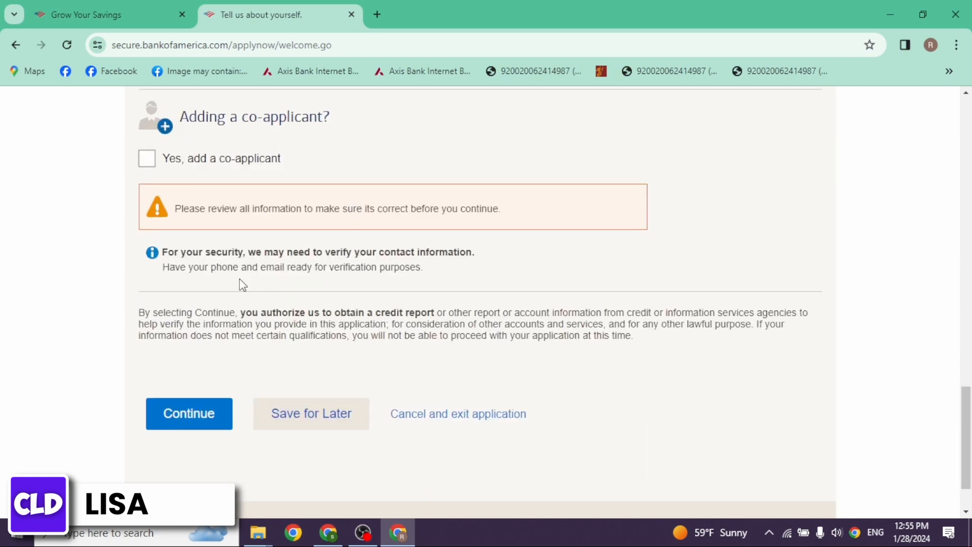
mouse_move(217, 394)
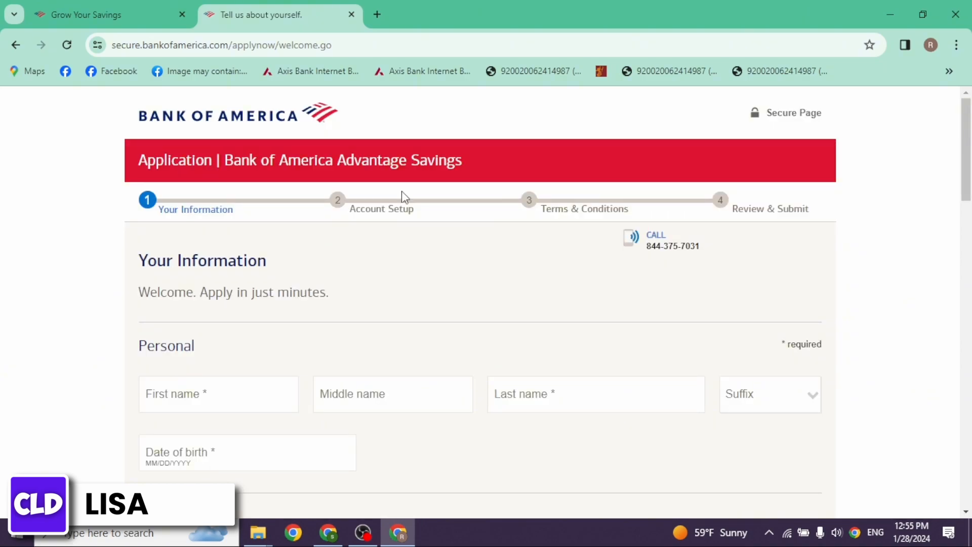
mouse_move(587, 232)
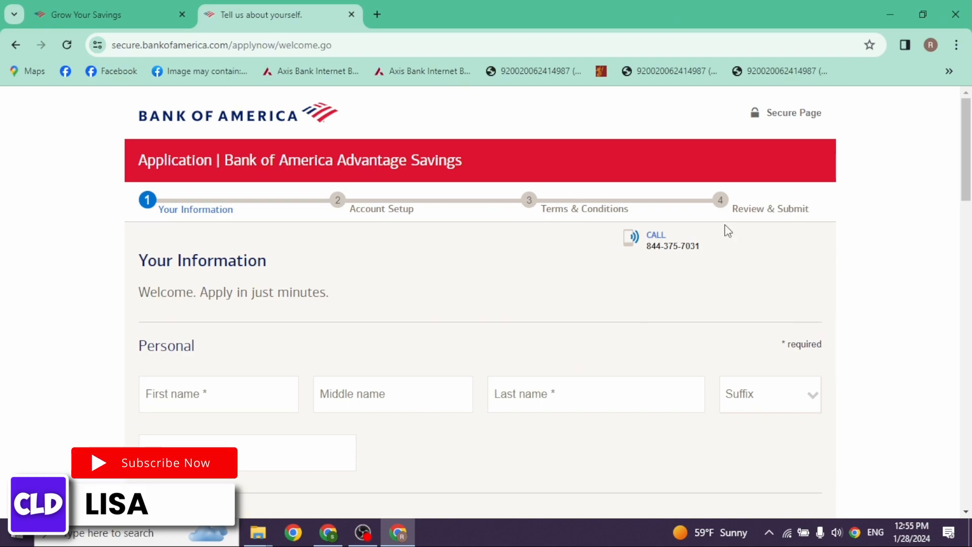
mouse_move(751, 234)
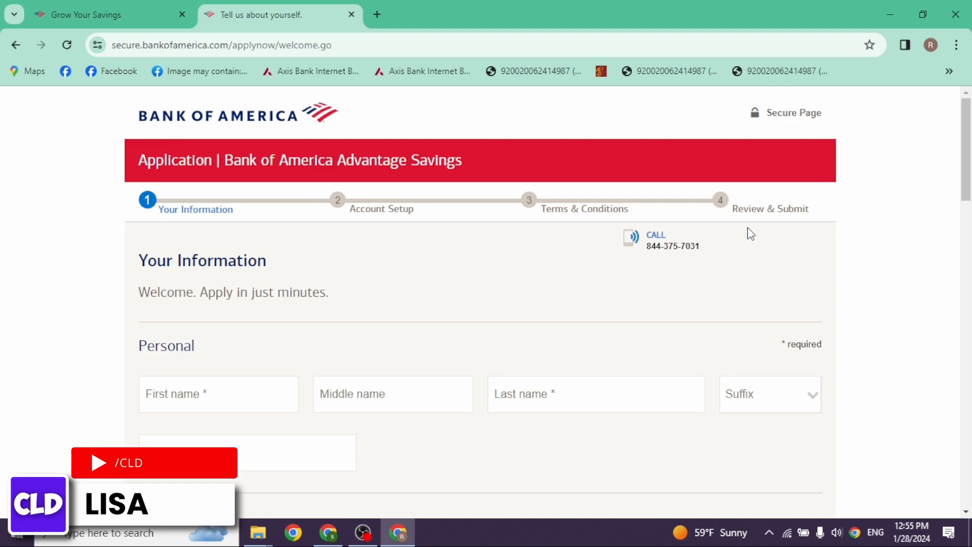